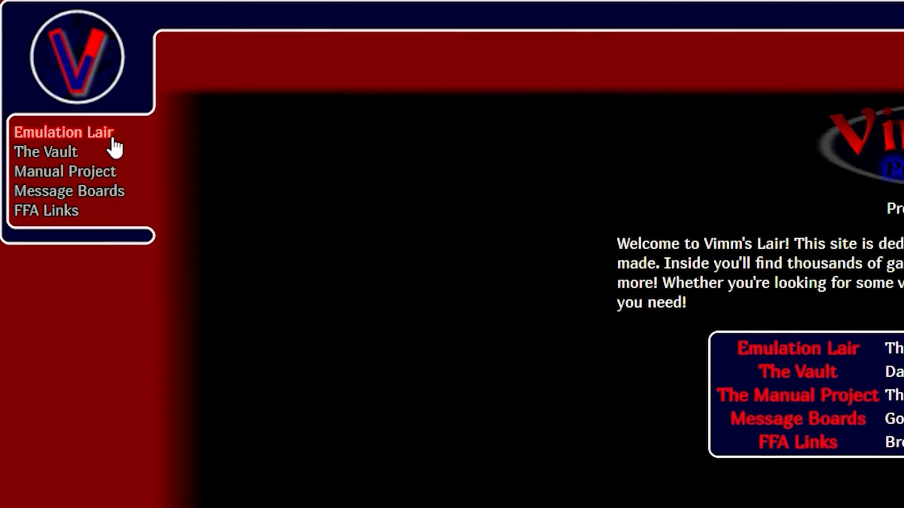
Open the Emulation Lair section and scroll down through its content
left_click(67, 131)
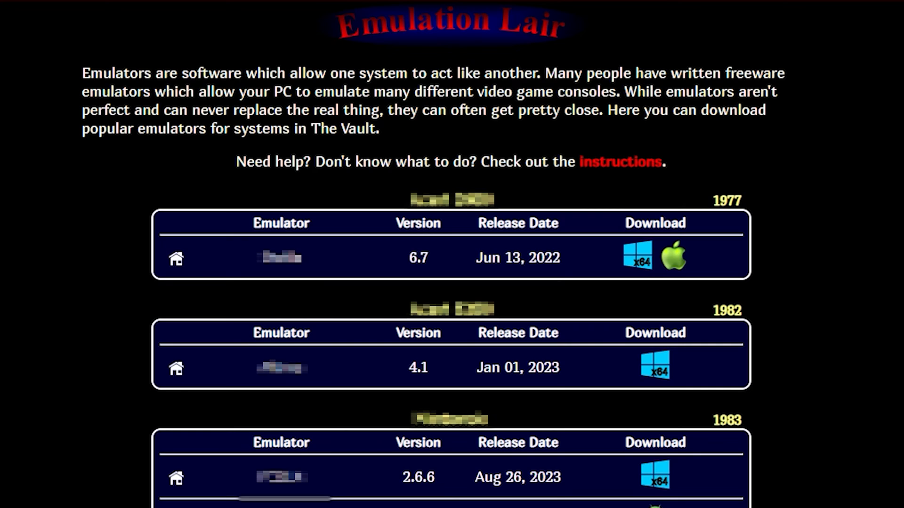
scroll("down", 3)
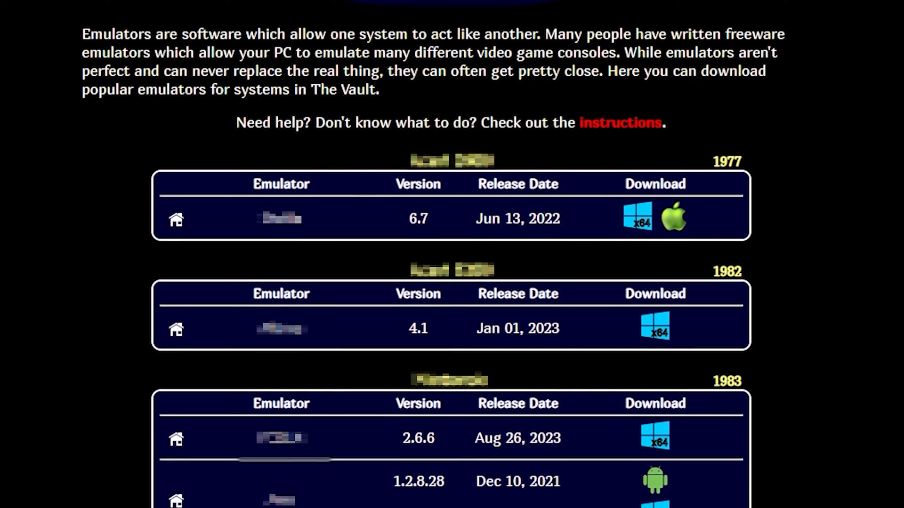
scroll("down", 3)
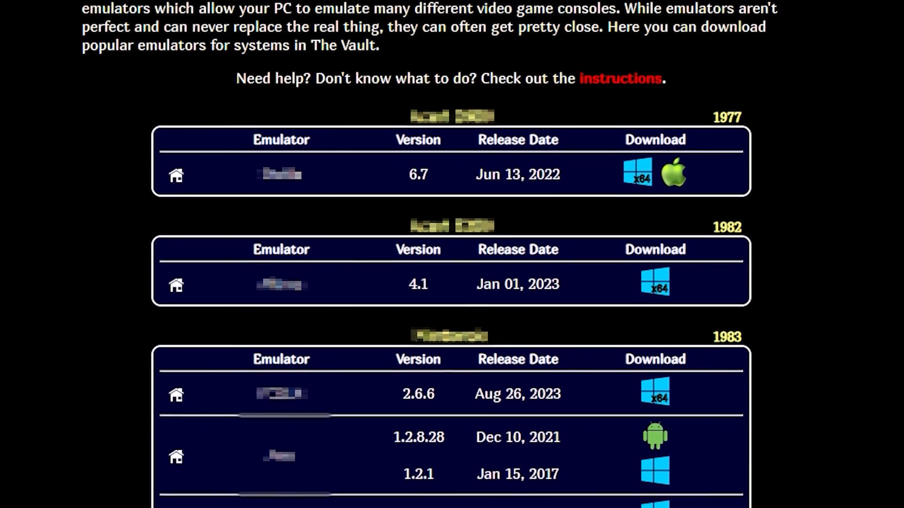
scroll("down", 3)
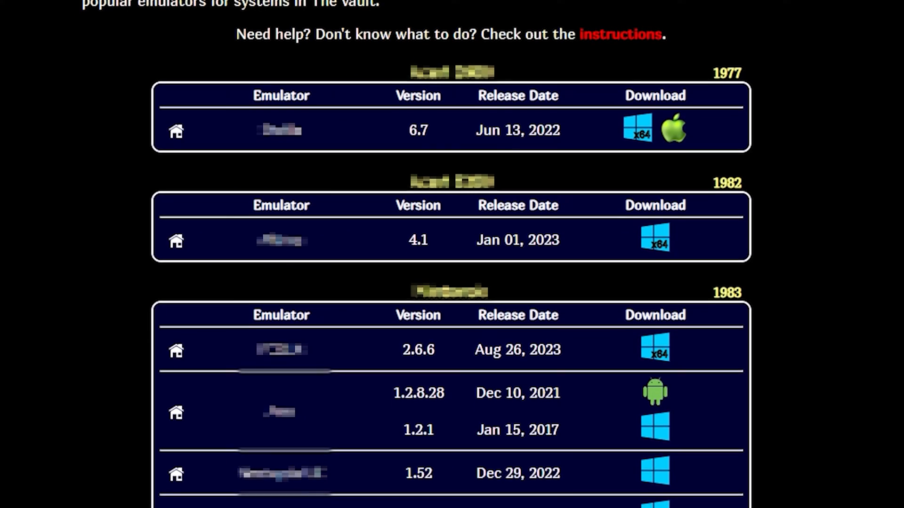
scroll("down", 3)
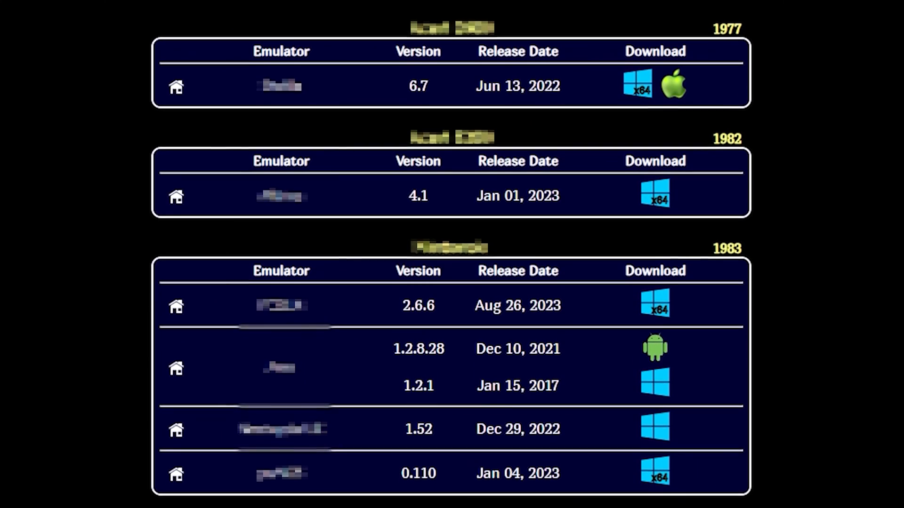
scroll("down", 3)
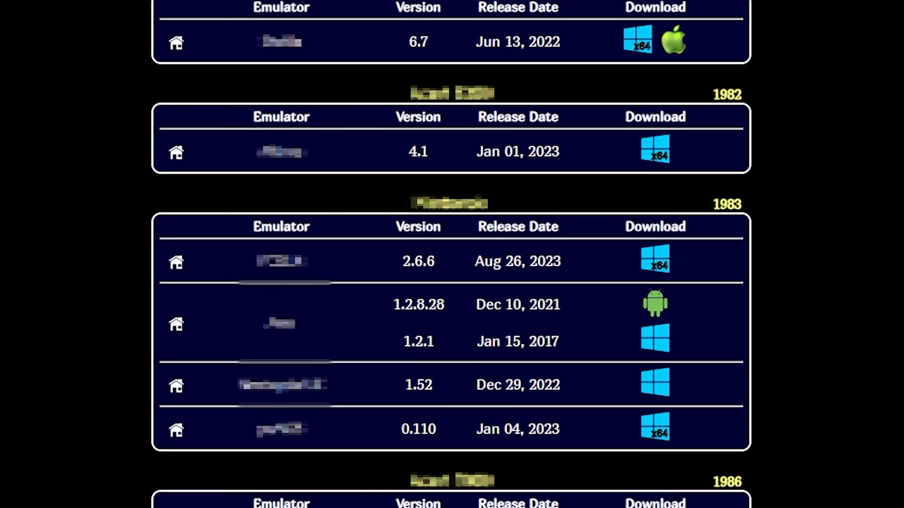
scroll("down", 3)
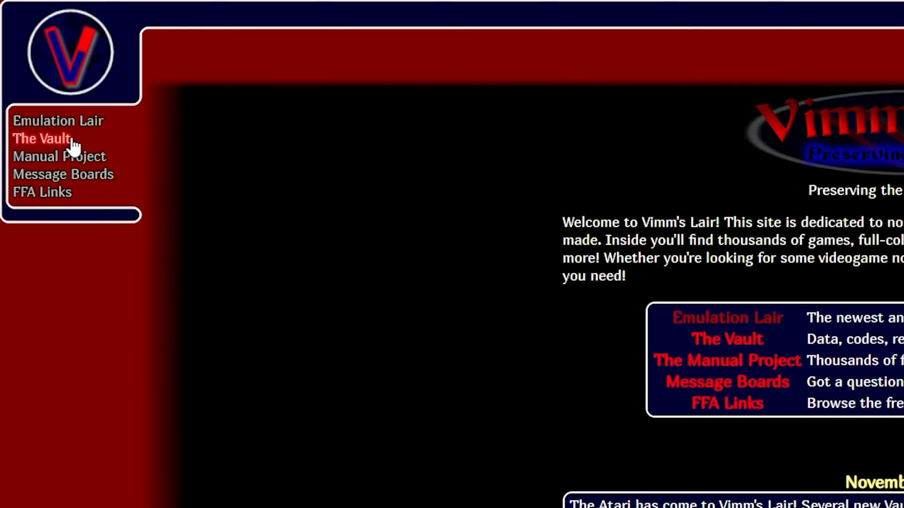
Visit The Vault, The Manual Project, and then the FFA Links pages
left_click(42, 139)
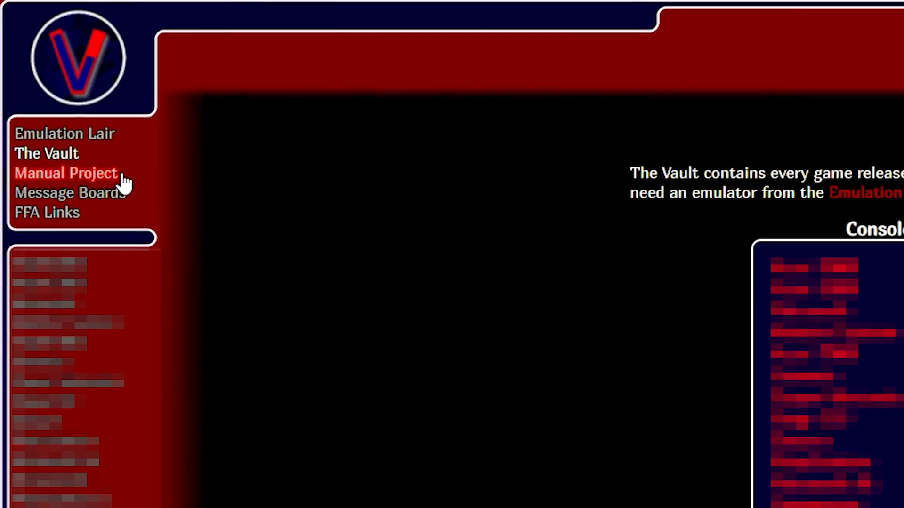
left_click(66, 173)
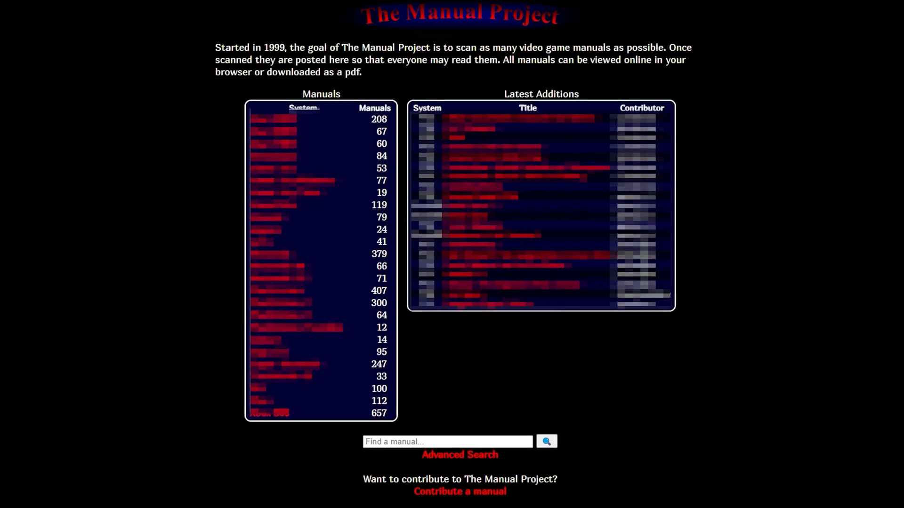
left_click(50, 148)
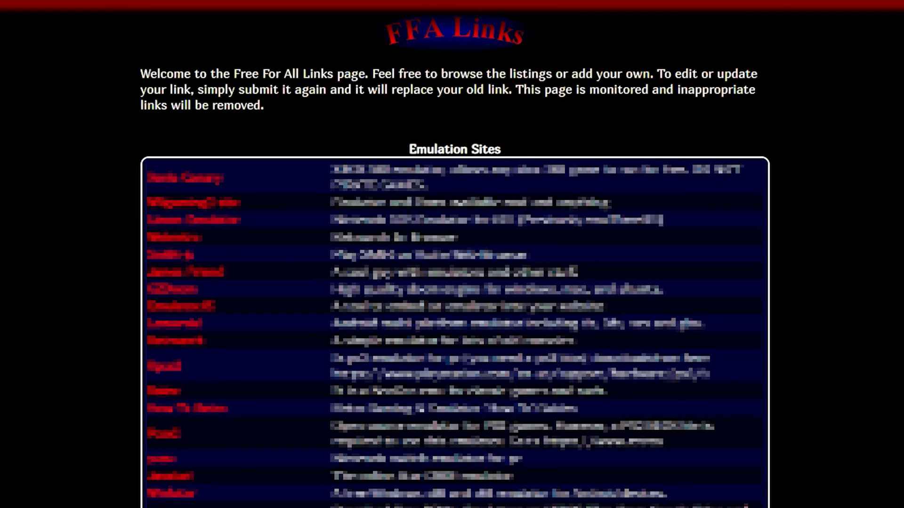
Scroll down through the FFA Links list of user-submitted emulation sites
scroll("down", 3)
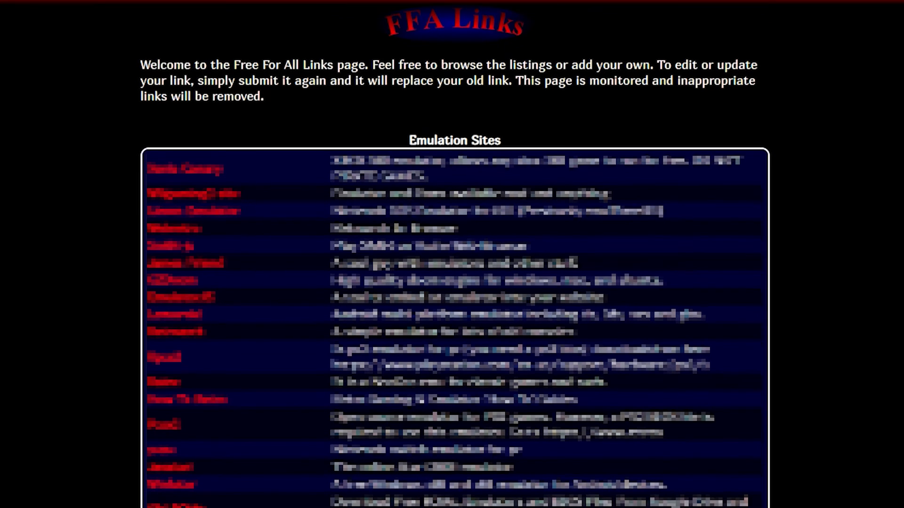
scroll("down", 3)
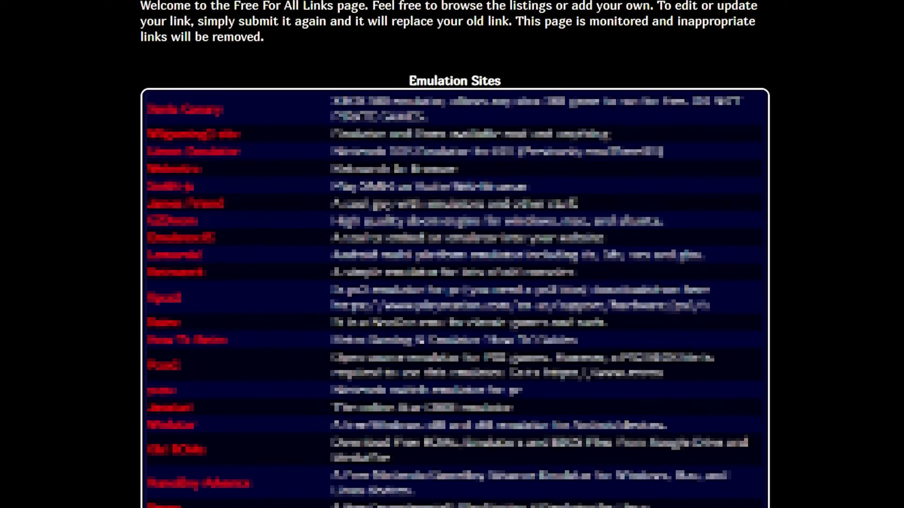
scroll("down", 3)
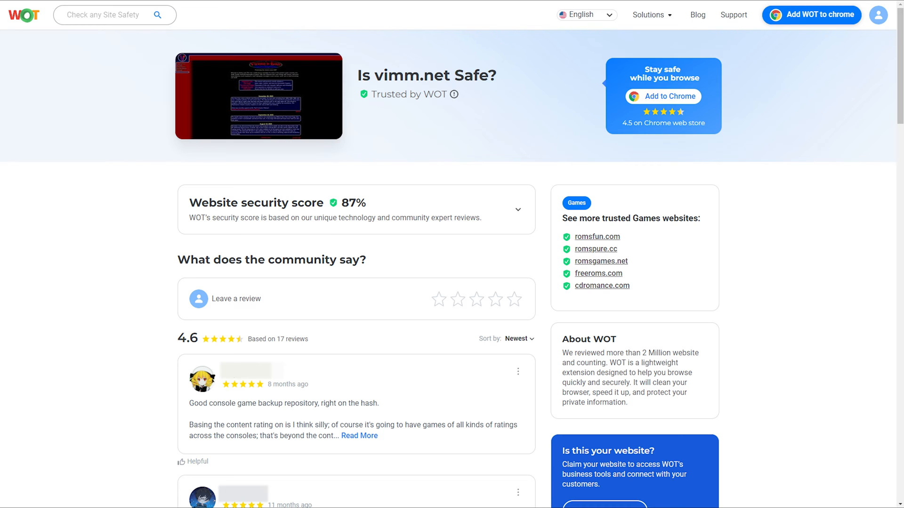
scroll("down", 3)
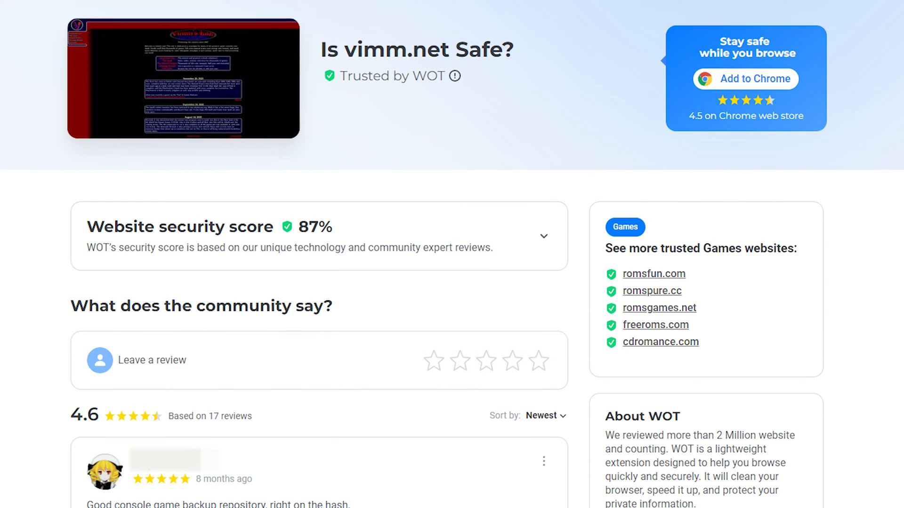
scroll("down", 3)
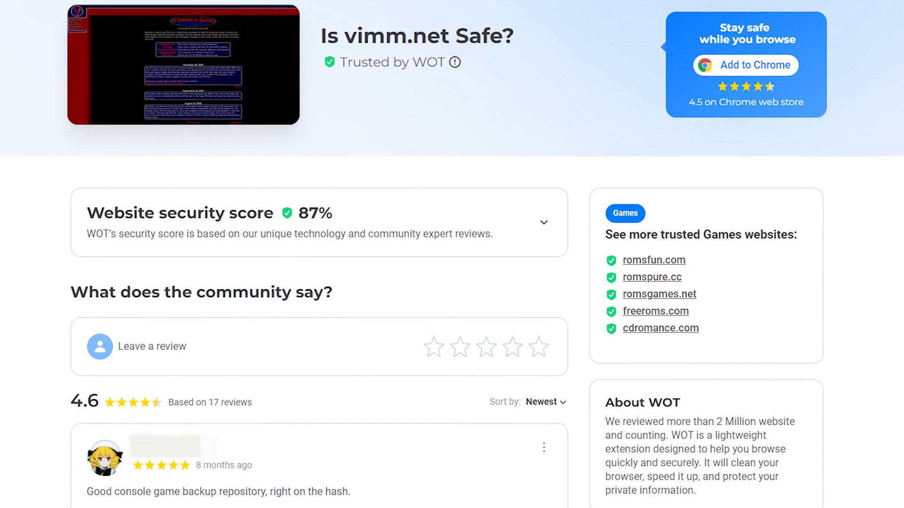
scroll("down", 3)
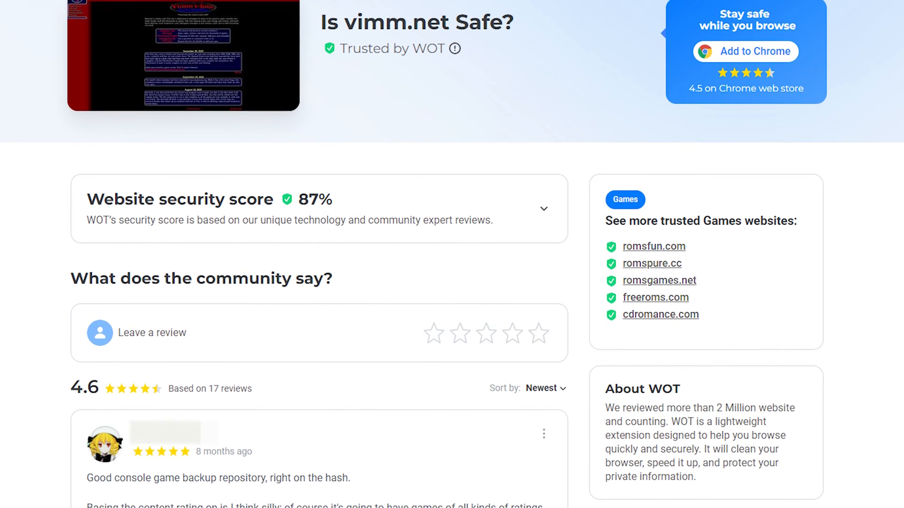
scroll("down", 3)
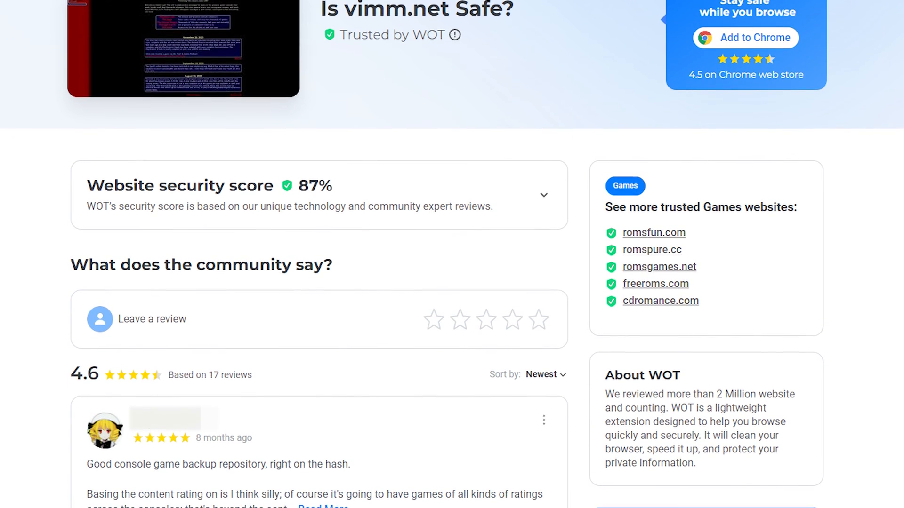
scroll("down", 3)
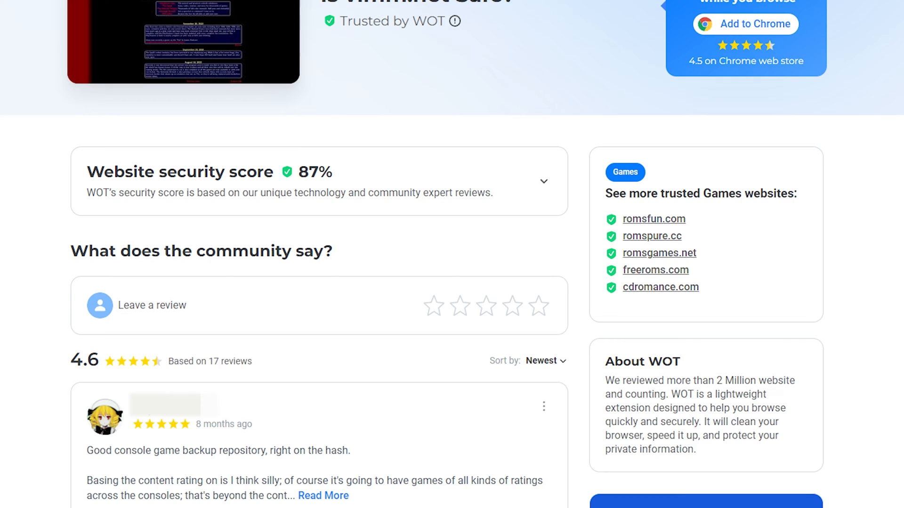
scroll("down", 3)
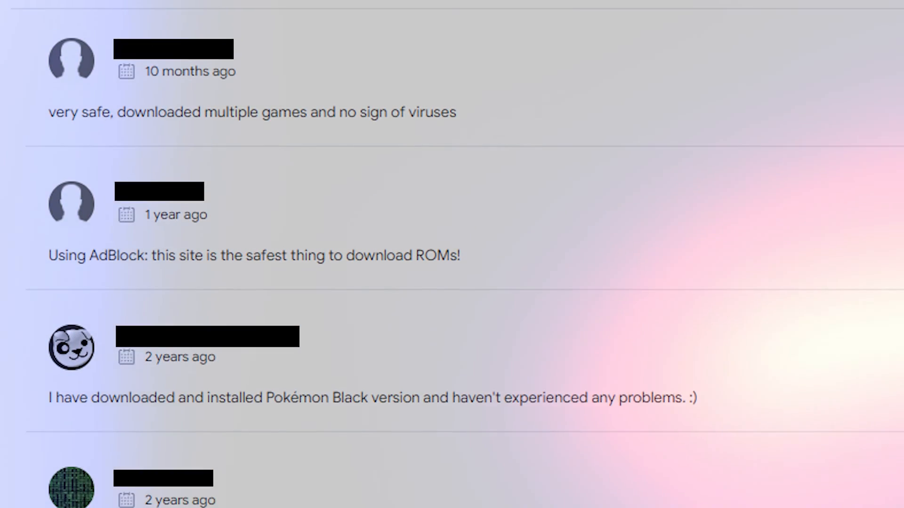
scroll("down", 3)
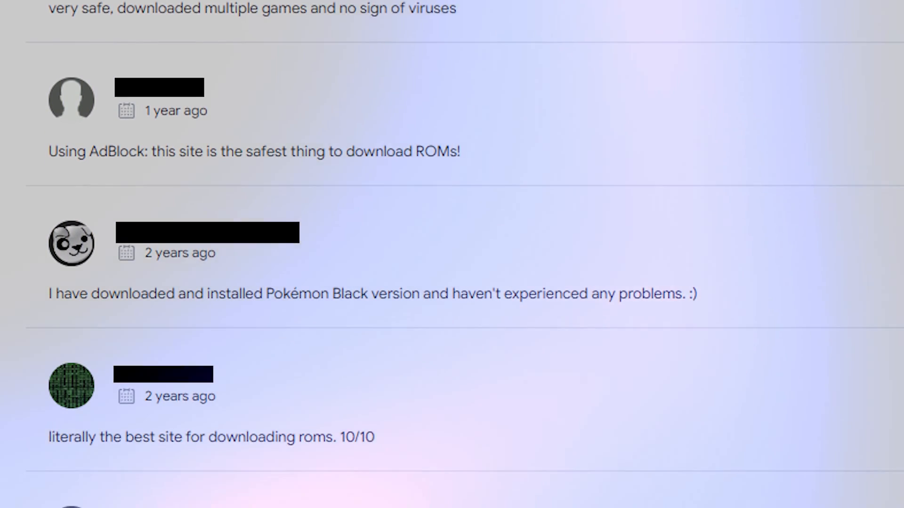
scroll("down", 3)
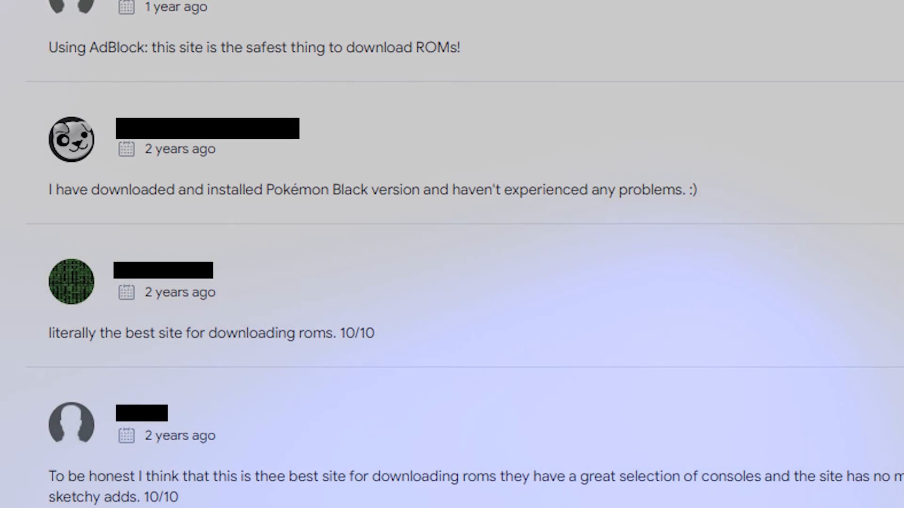
scroll("down", 3)
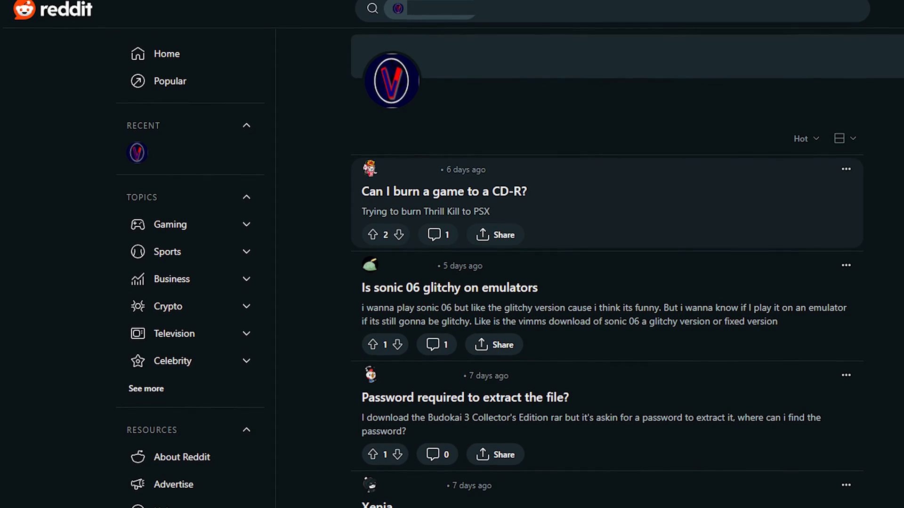
Scroll the Vimm's Lair subreddit Hot posts down to the Xenia disc-versus-arcade question
scroll("down", 3)
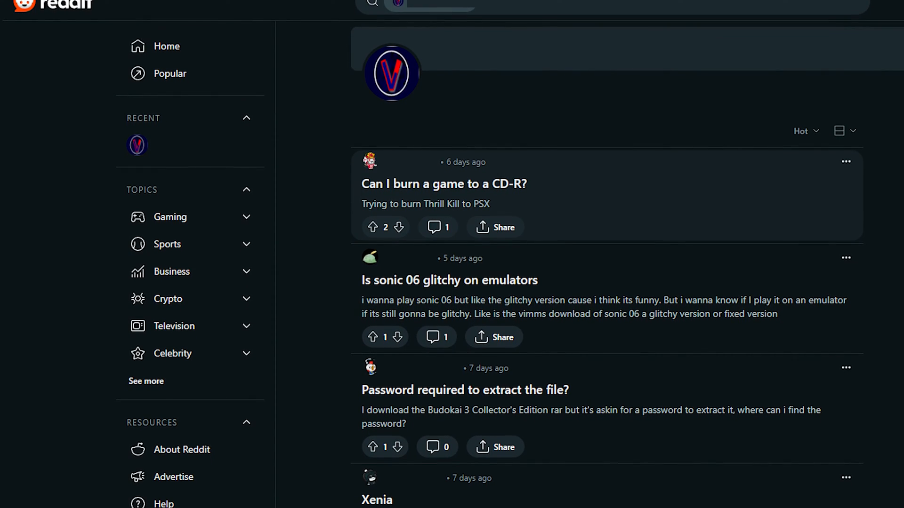
scroll("down", 3)
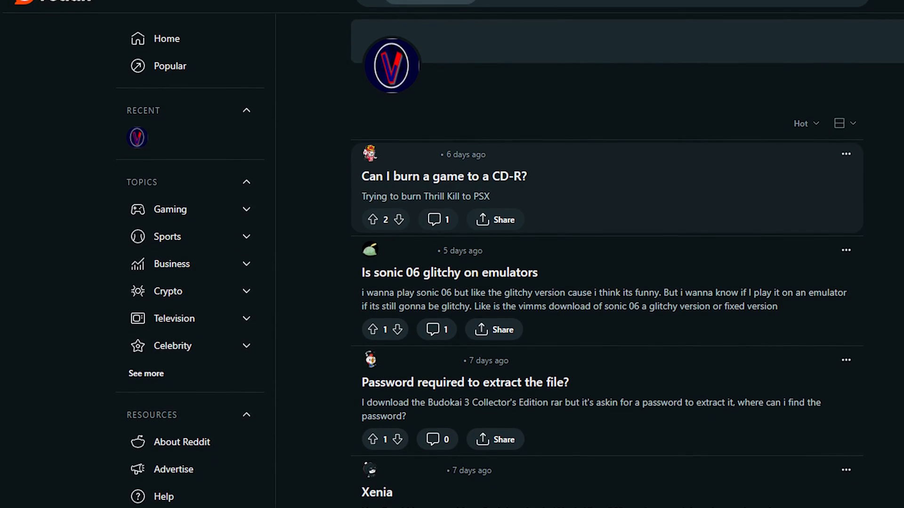
scroll("down", 3)
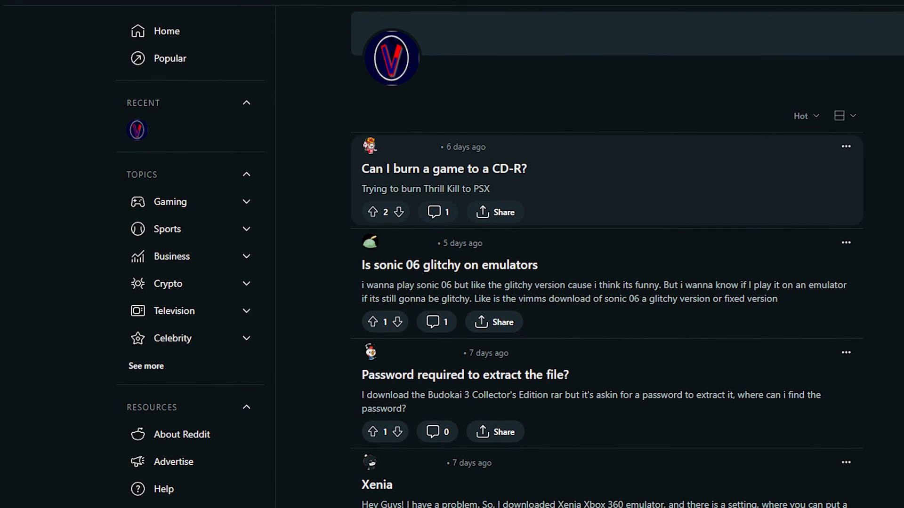
scroll("down", 3)
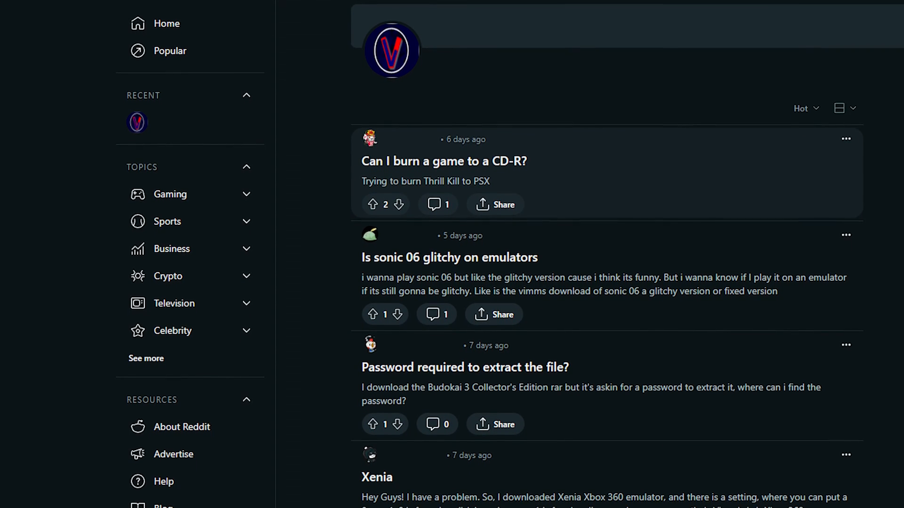
scroll("down", 3)
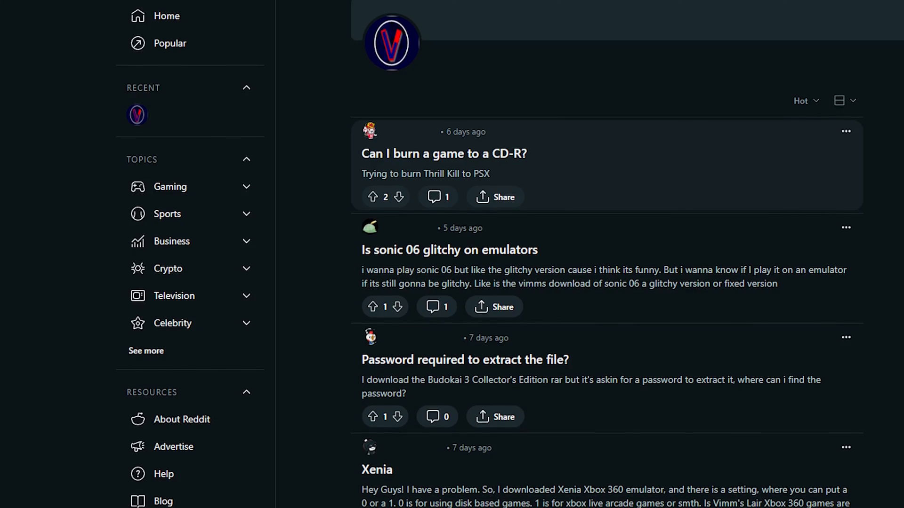
scroll("down", 3)
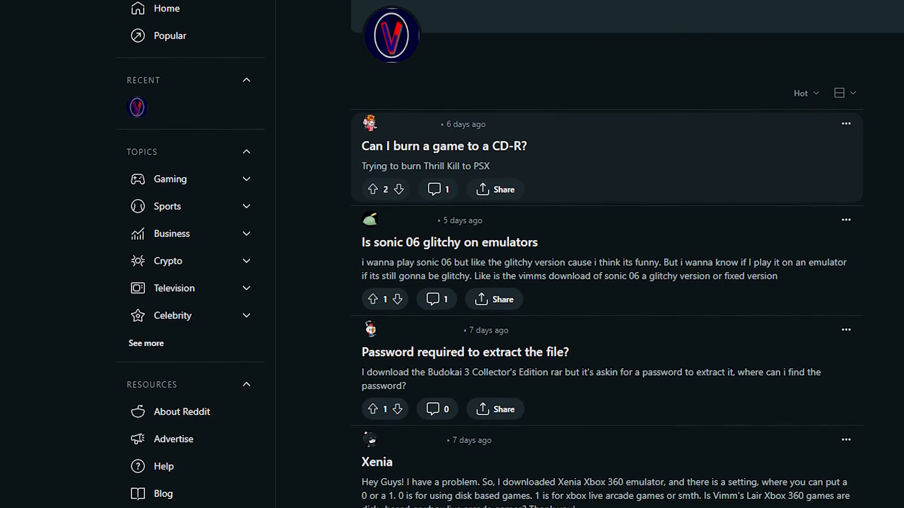
scroll("down", 3)
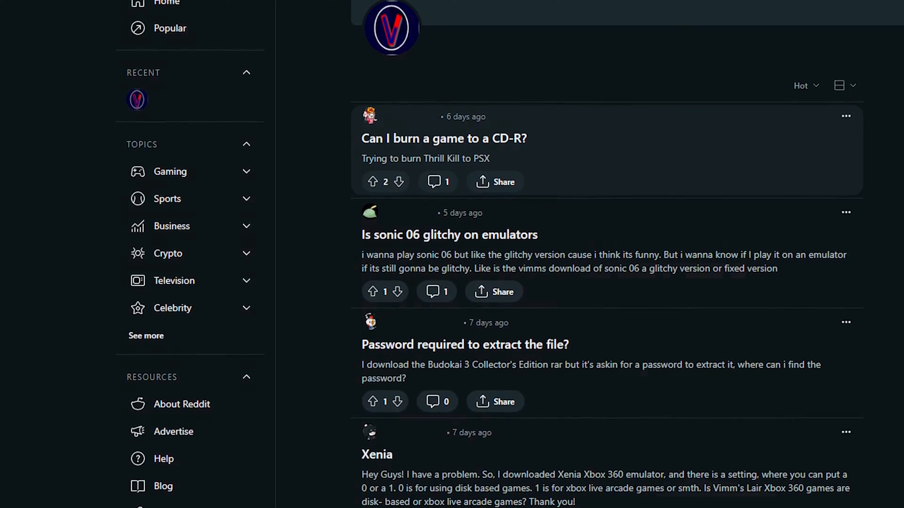